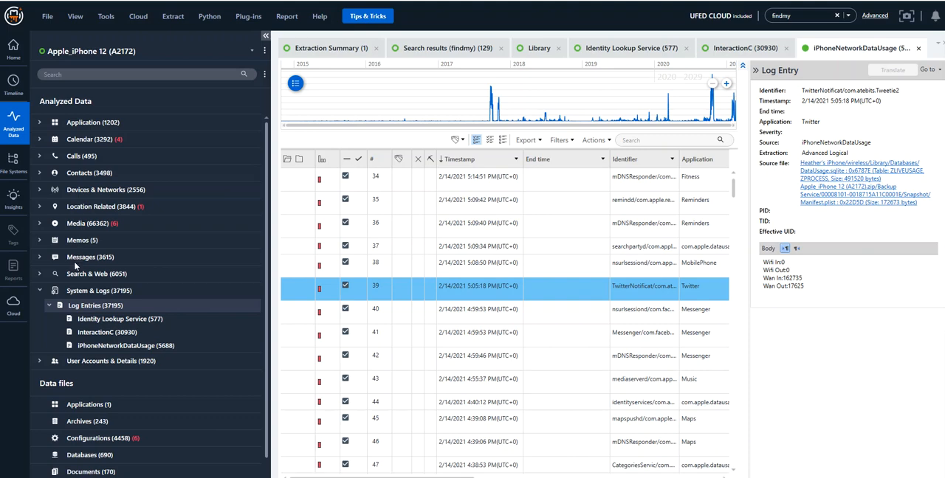
mouse_move(168, 349)
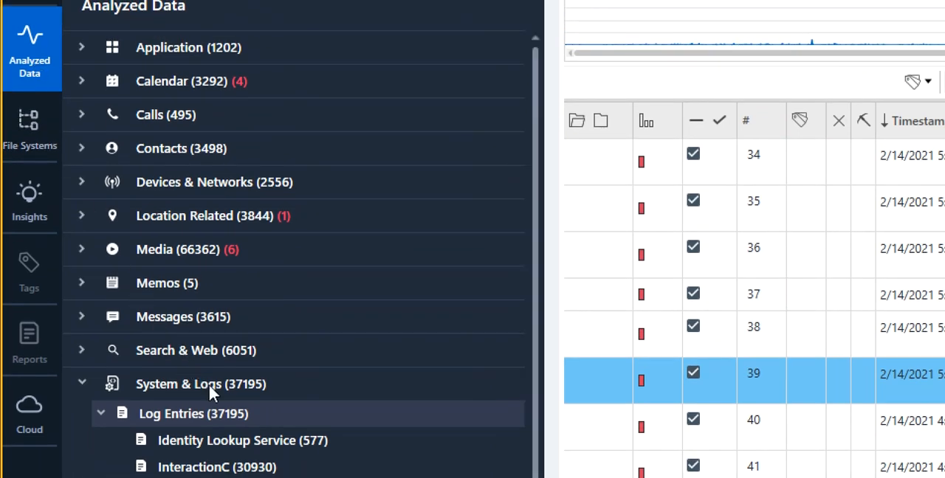
Review the Identity Lookup Service log entries, then switch to the InteractionC log entries
scroll(down, 3)
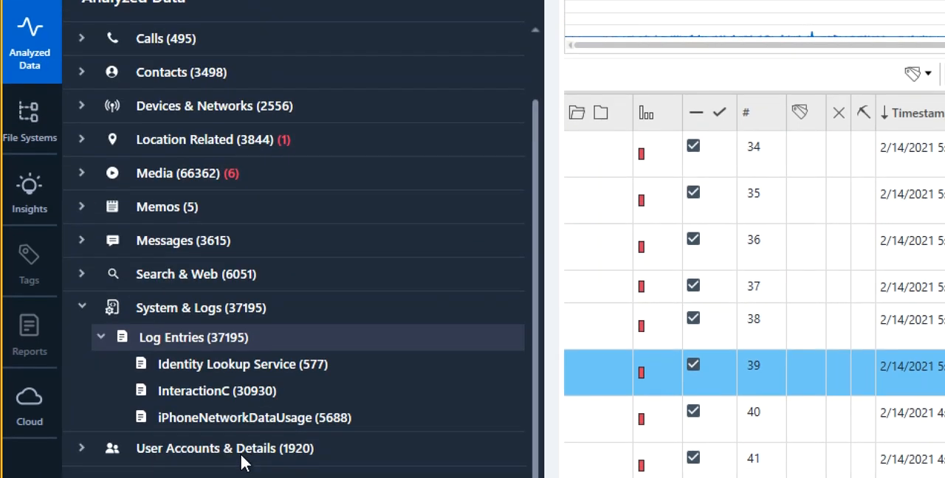
mouse_move(249, 398)
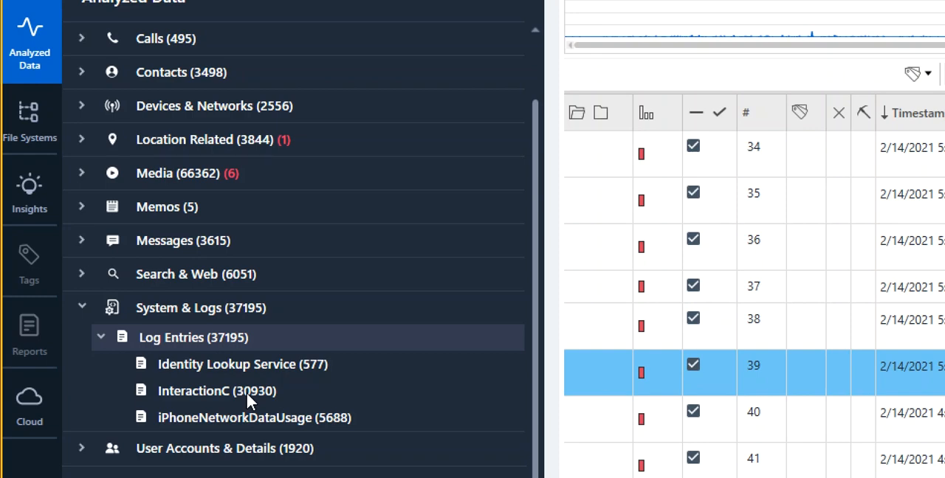
mouse_move(246, 440)
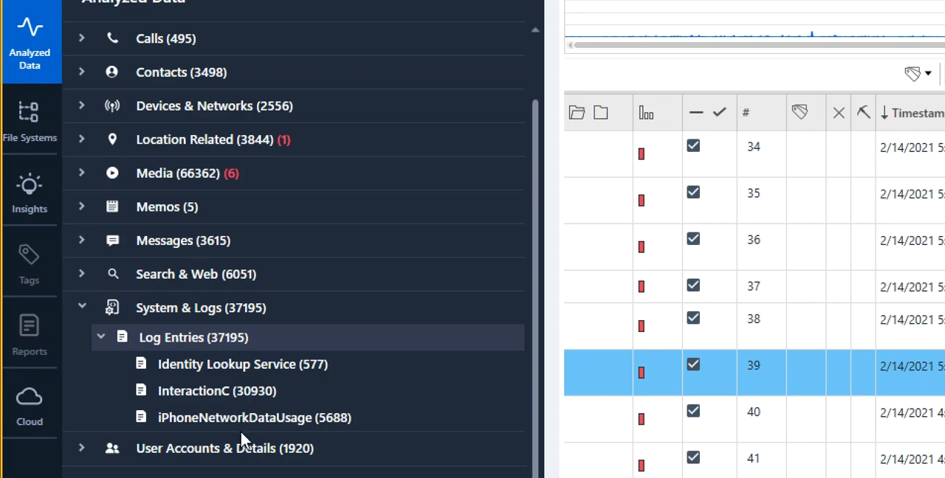
mouse_move(248, 427)
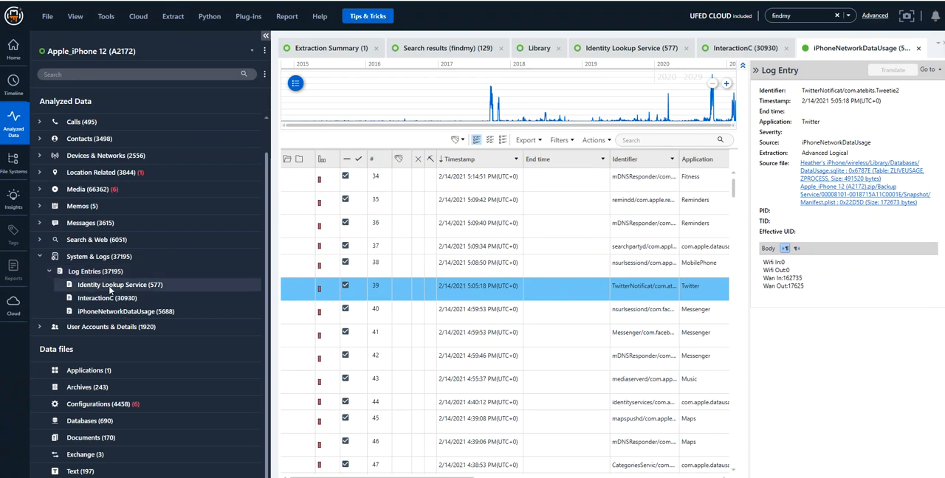
click(629, 47)
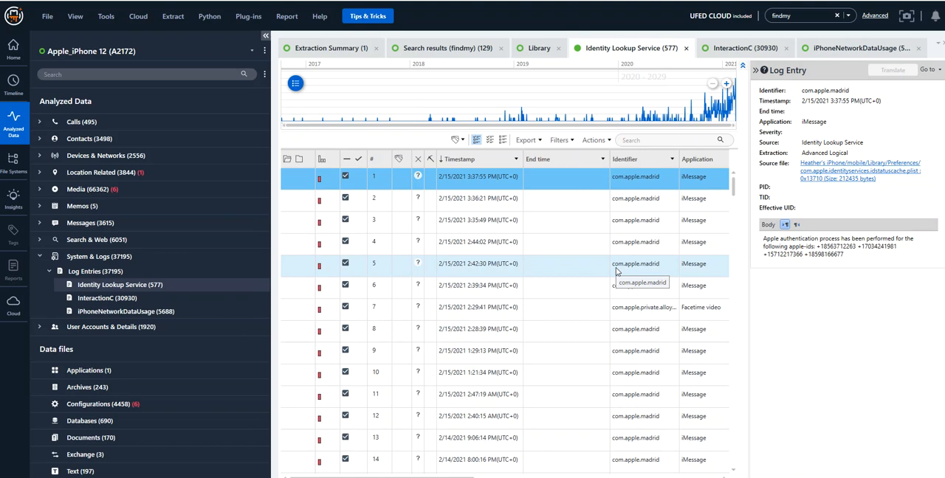
click(479, 263)
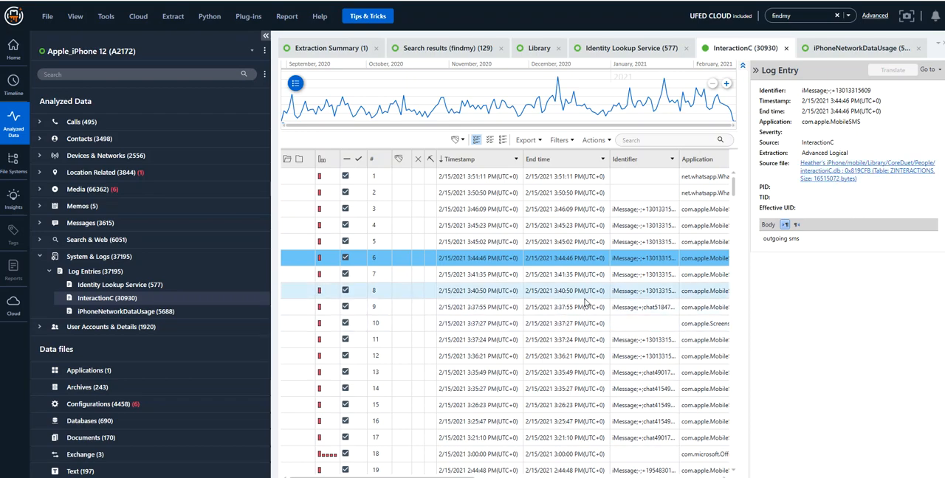
Return to the iPhoneNetworkDataUsage log entries in the Analyzed Data tree
click(480, 405)
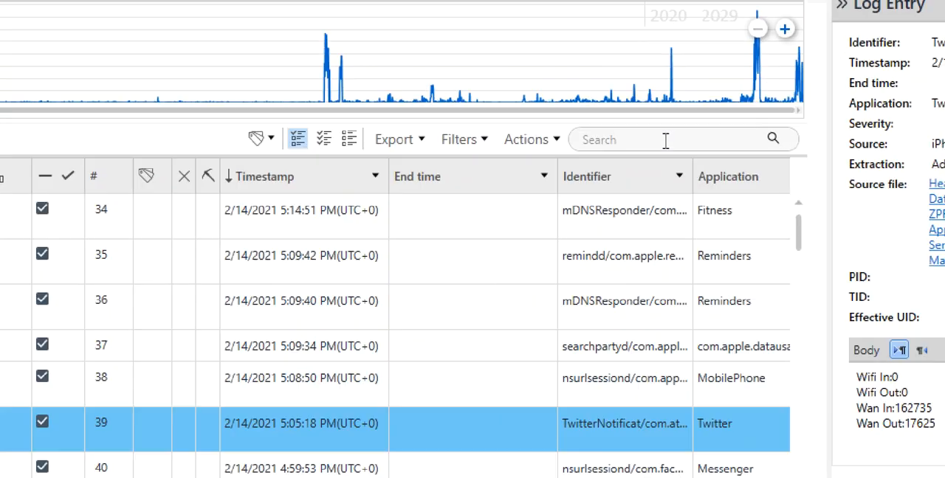
Filter the entries by 'findmyiphone' and view row 41's Wi-Fi/WAN usage details
text(findm)
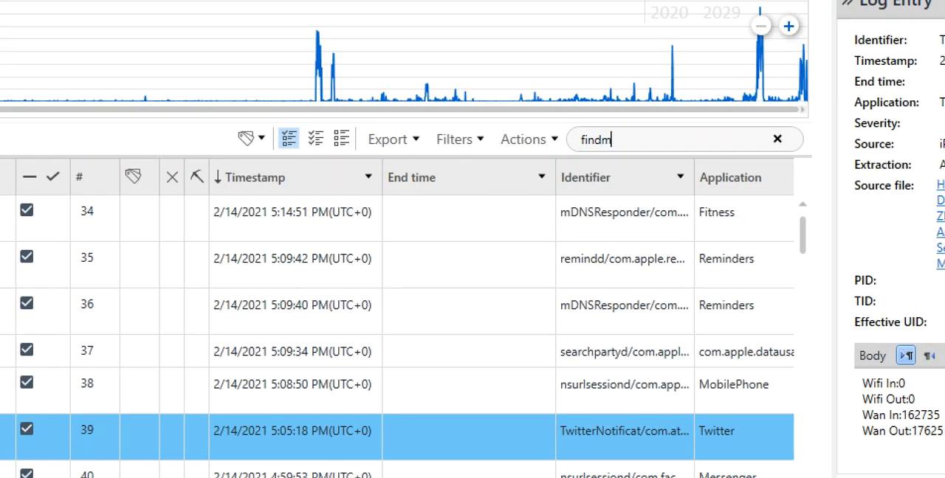
text(yiphone)
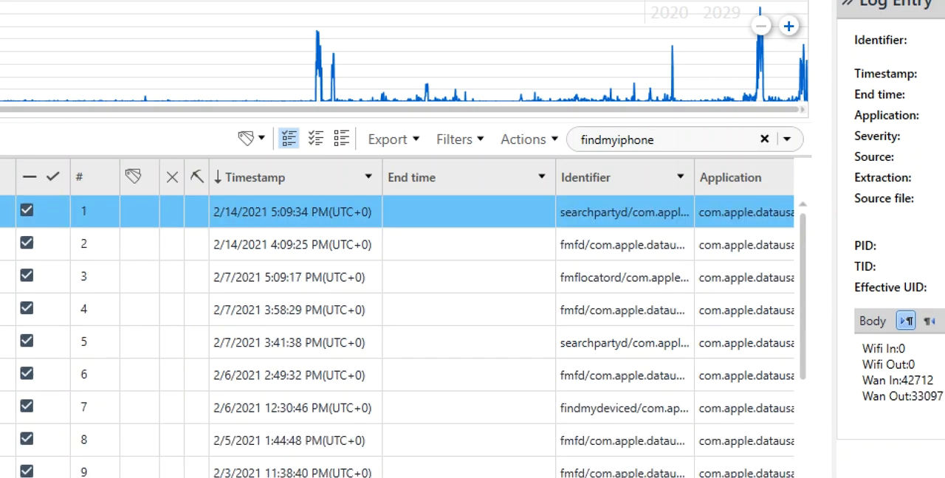
mouse_move(692, 207)
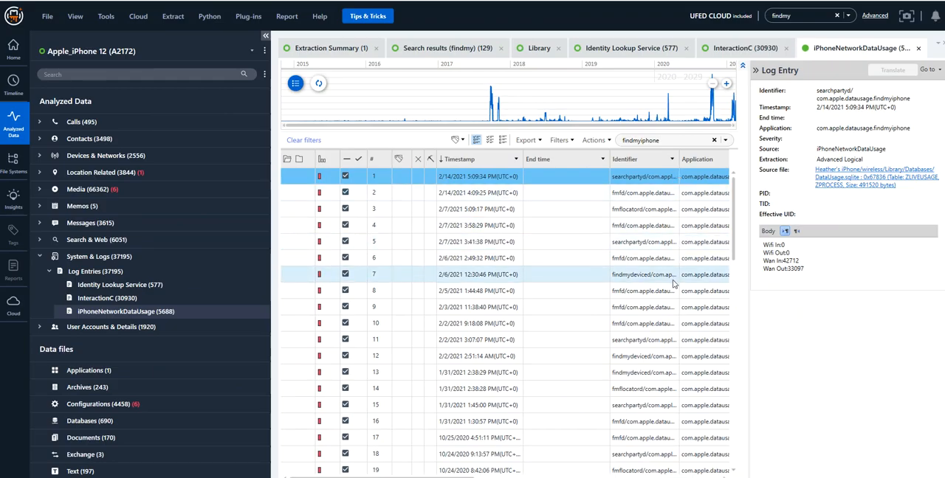
scroll(down, 3)
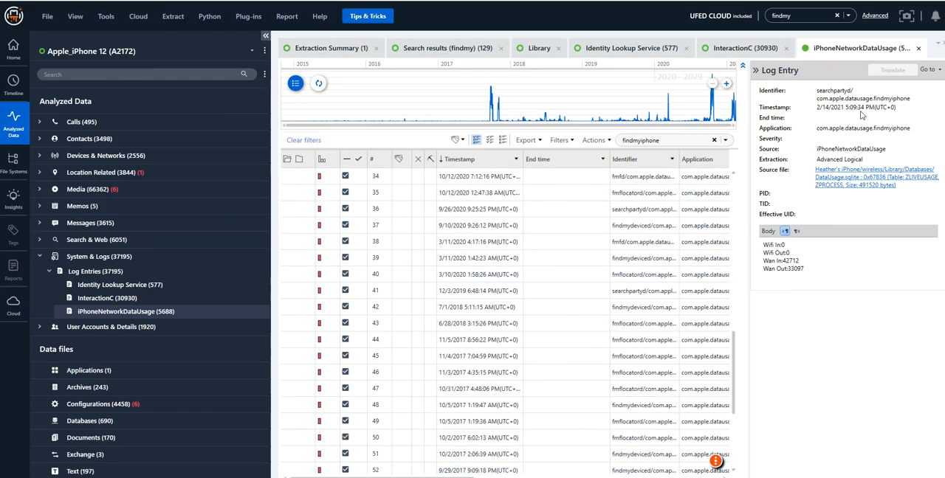
click(480, 290)
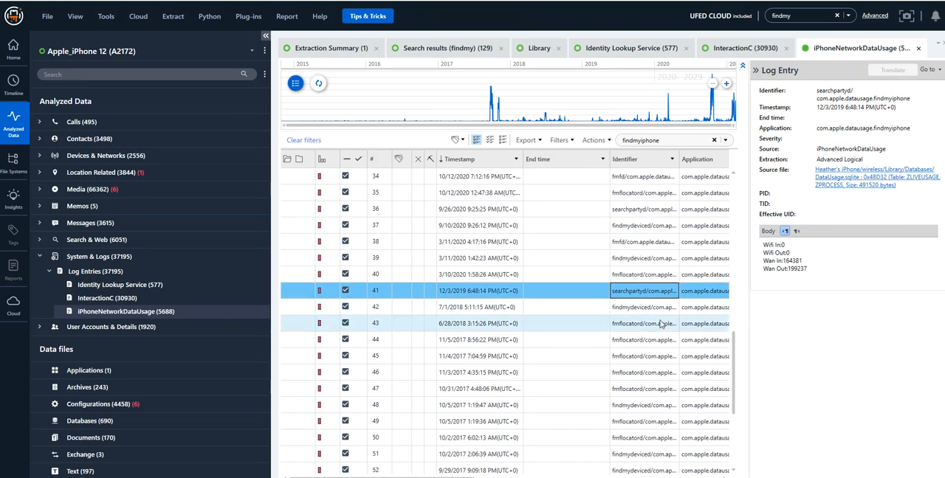